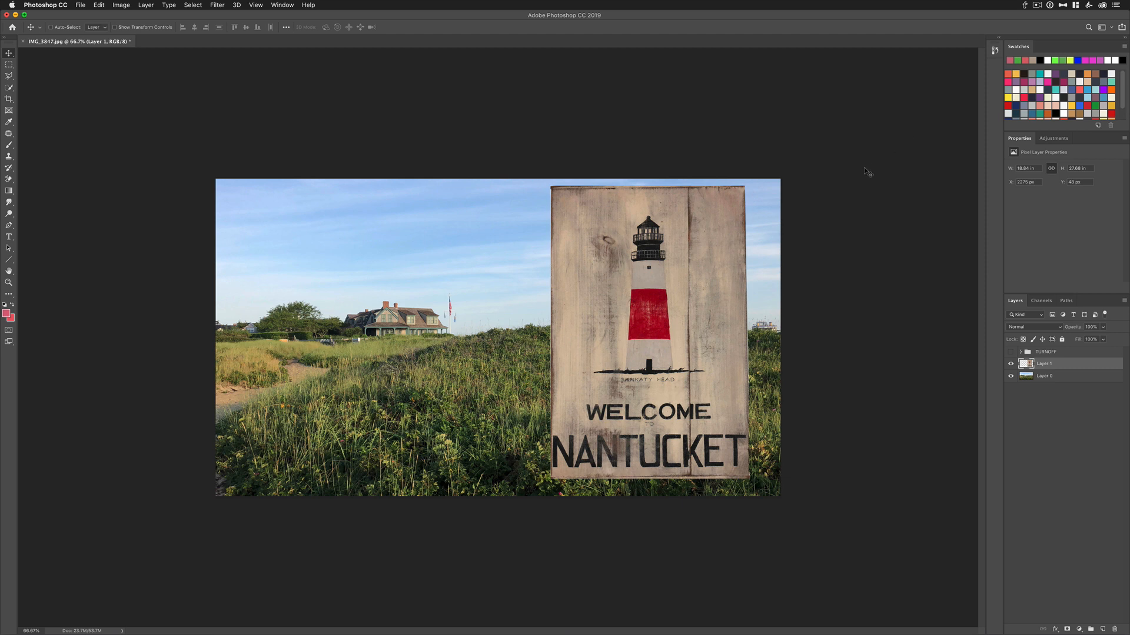
Step: Enter Free Transform on the Welcome Nantucket sign layer with Cmd+T
key("cmd+t")
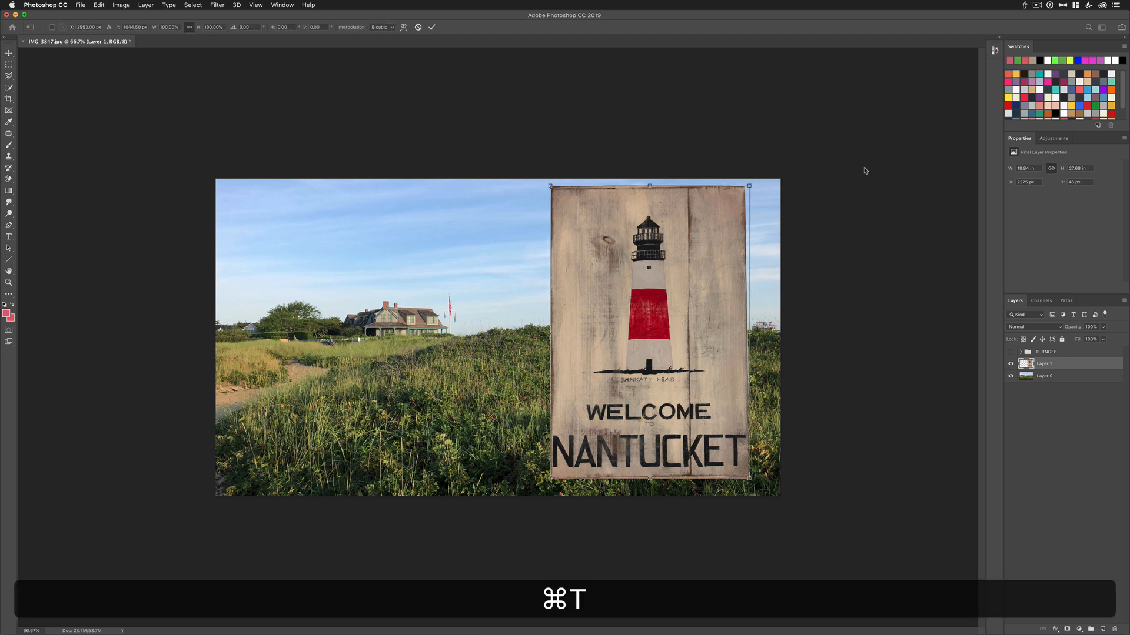
Step: Activate Free Transform on the sign layer from the Edit menu
left_click(99, 5)
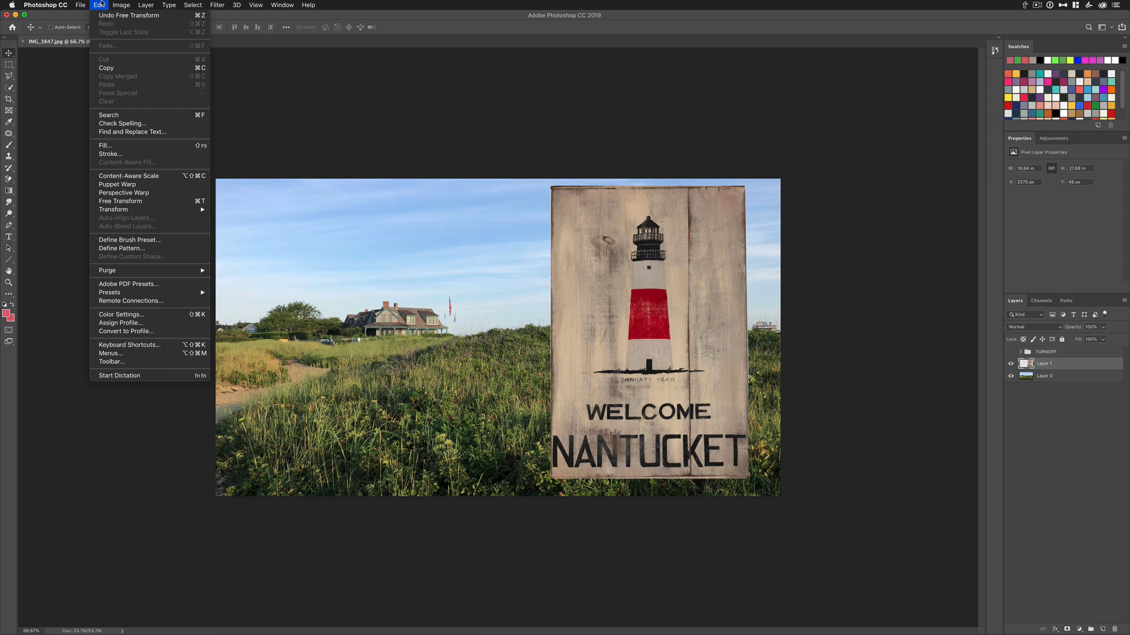
mouse_move(120, 201)
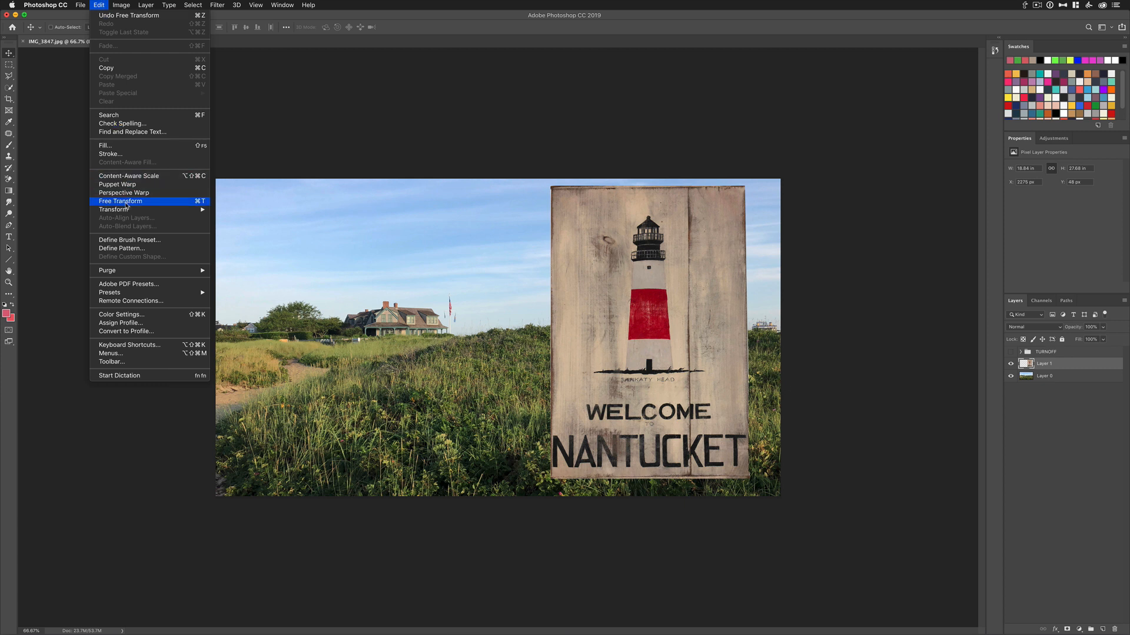
left_click(122, 201)
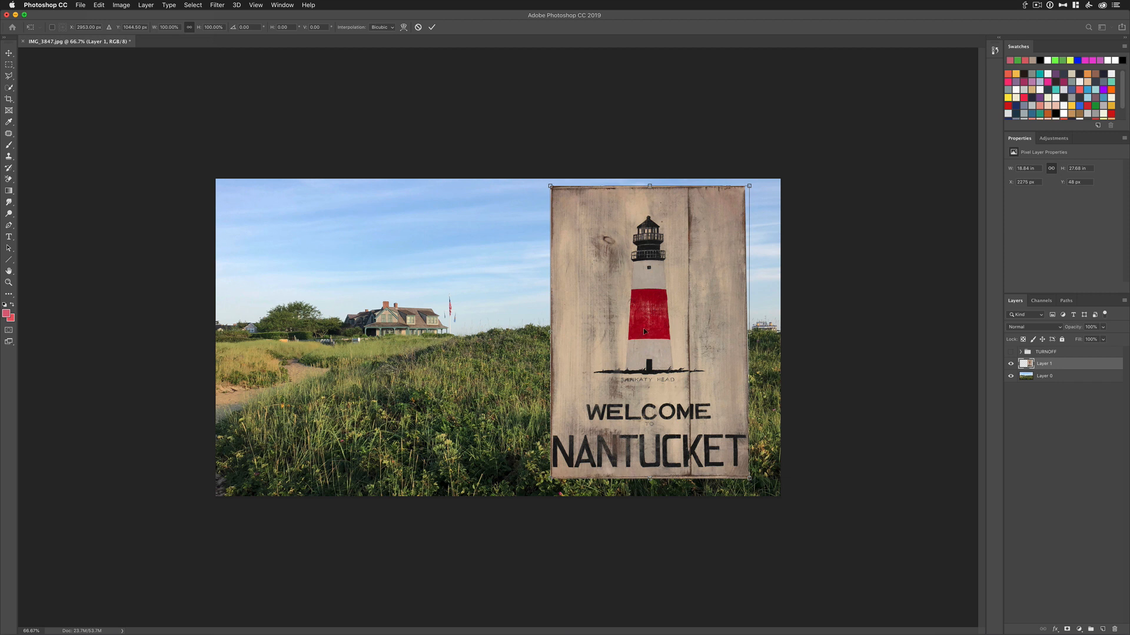
mouse_move(254, 98)
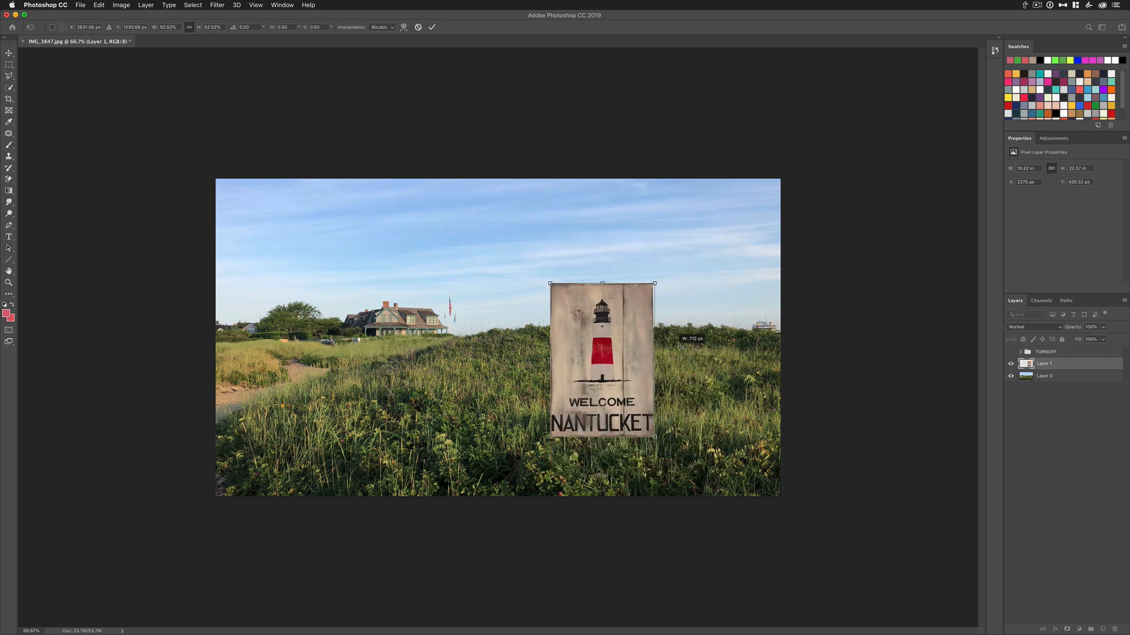
Step: Scale the sign down proportionally by dragging a corner handle inward
left_click_drag(655, 283, 717, 178)
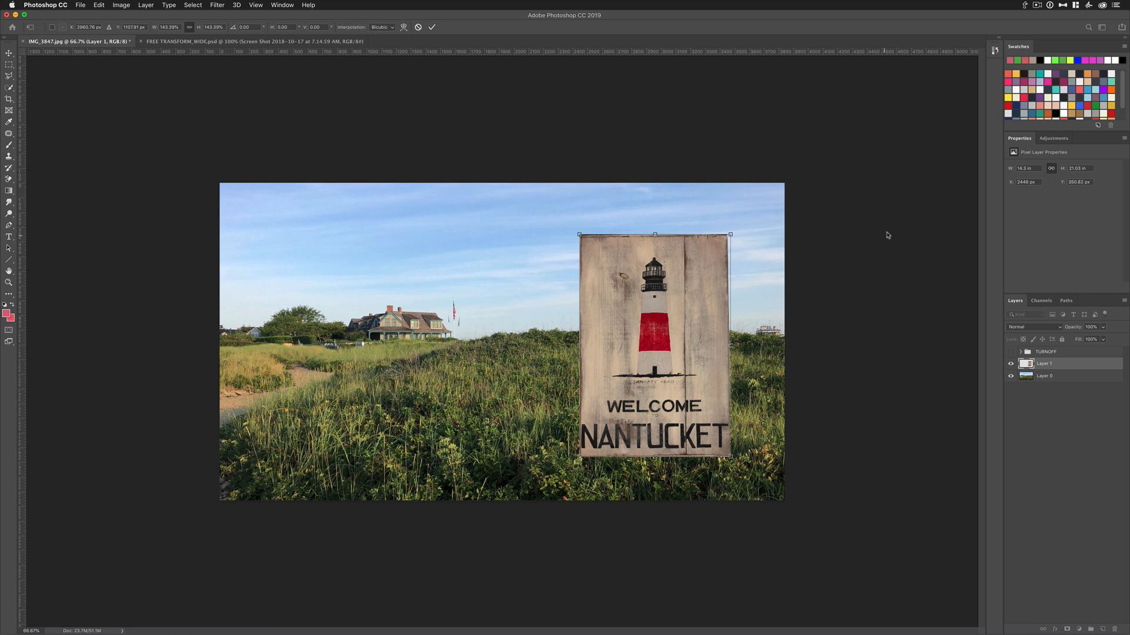
mouse_move(787, 253)
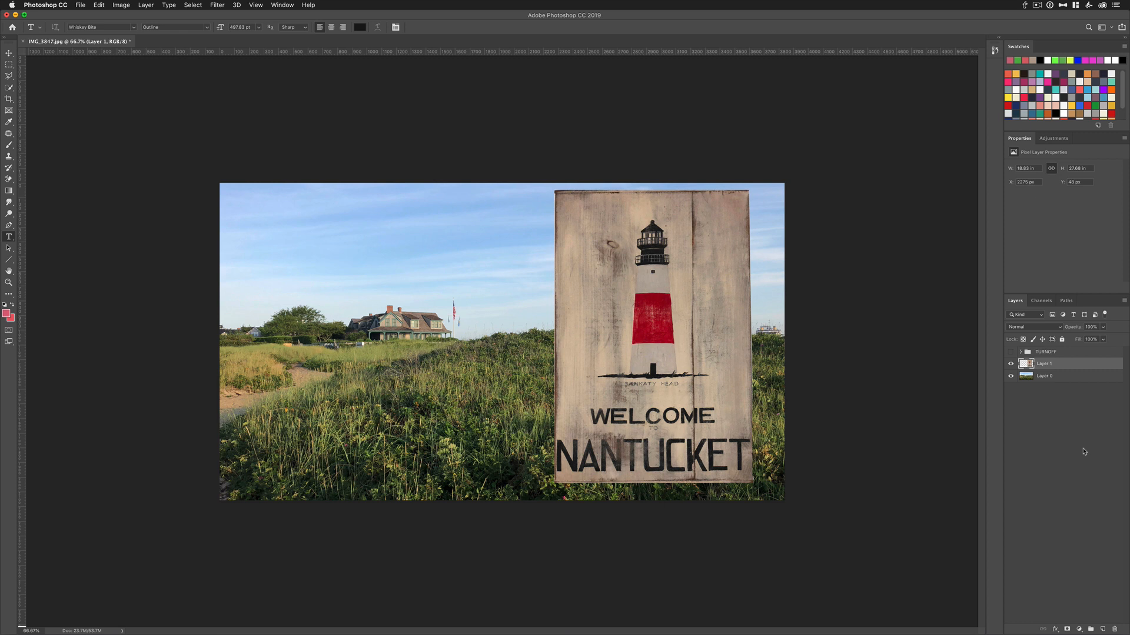
Step: Re-enter Free Transform on the restored full-size sign layer with Cmd+T
key("Cmd+t")
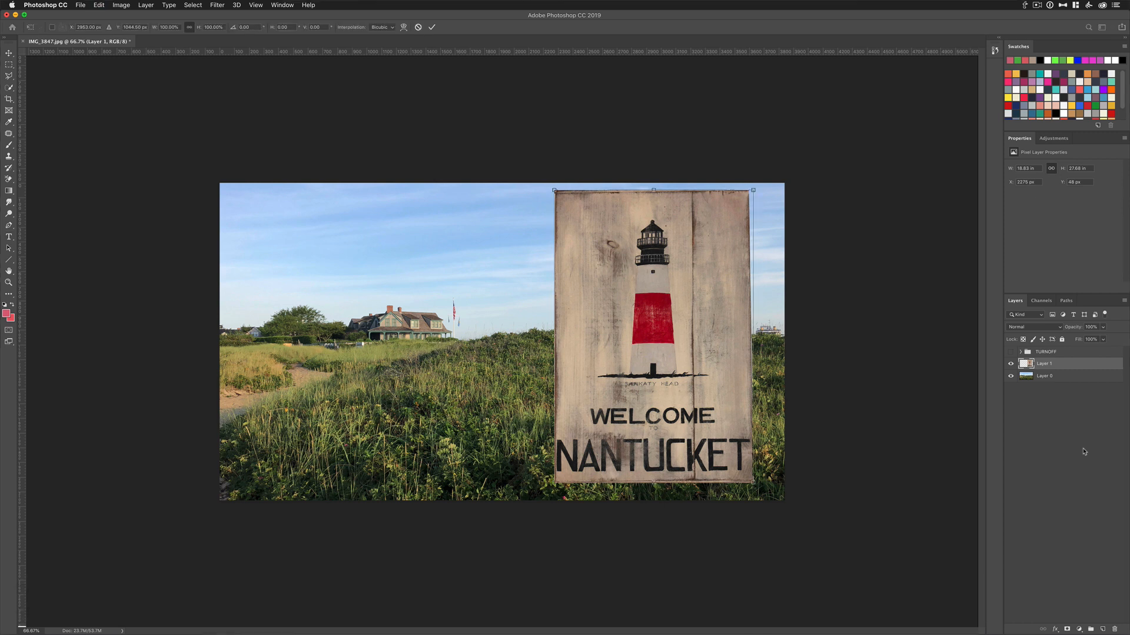